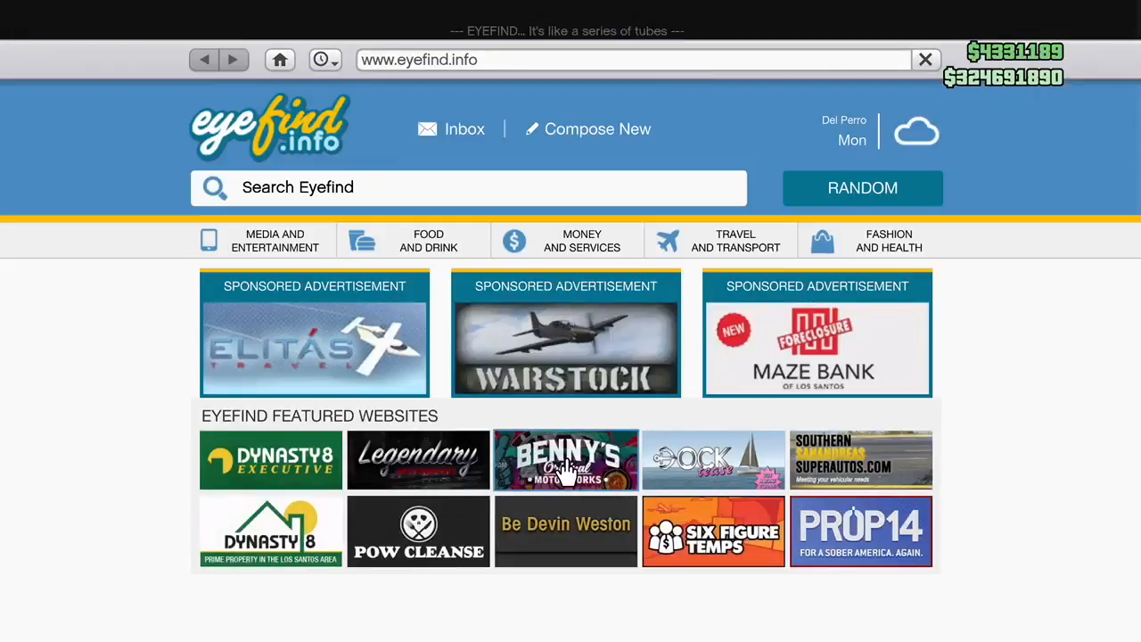
mouse_move(501, 471)
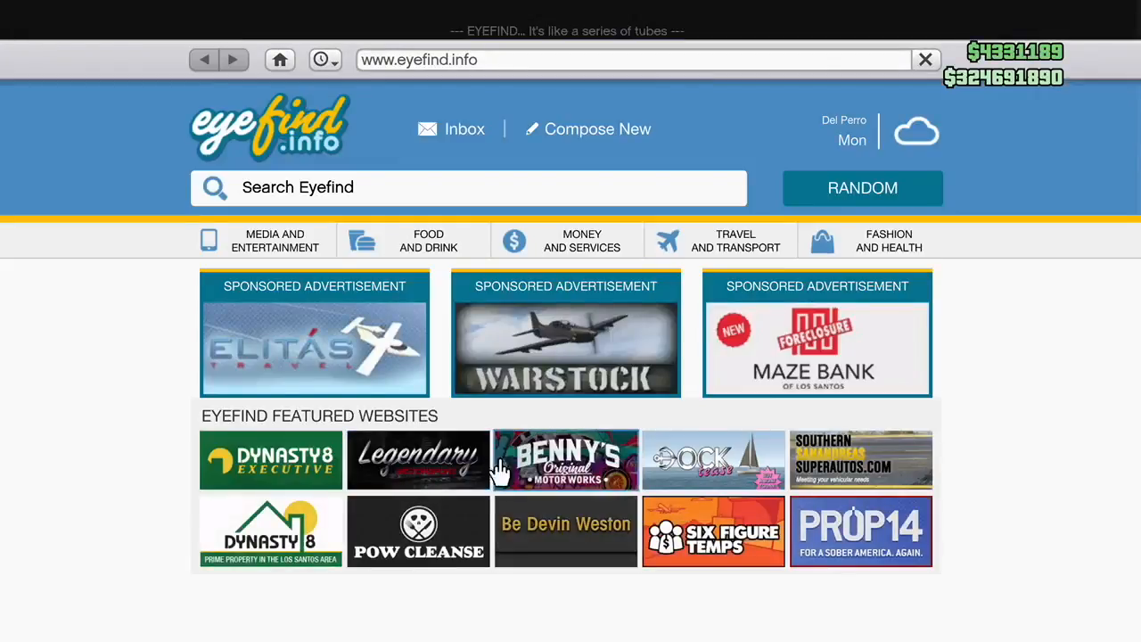
Buy the $195,000 Bay 3 Personal Vehicle Storage renovation on Warstock and close the browser
click(565, 333)
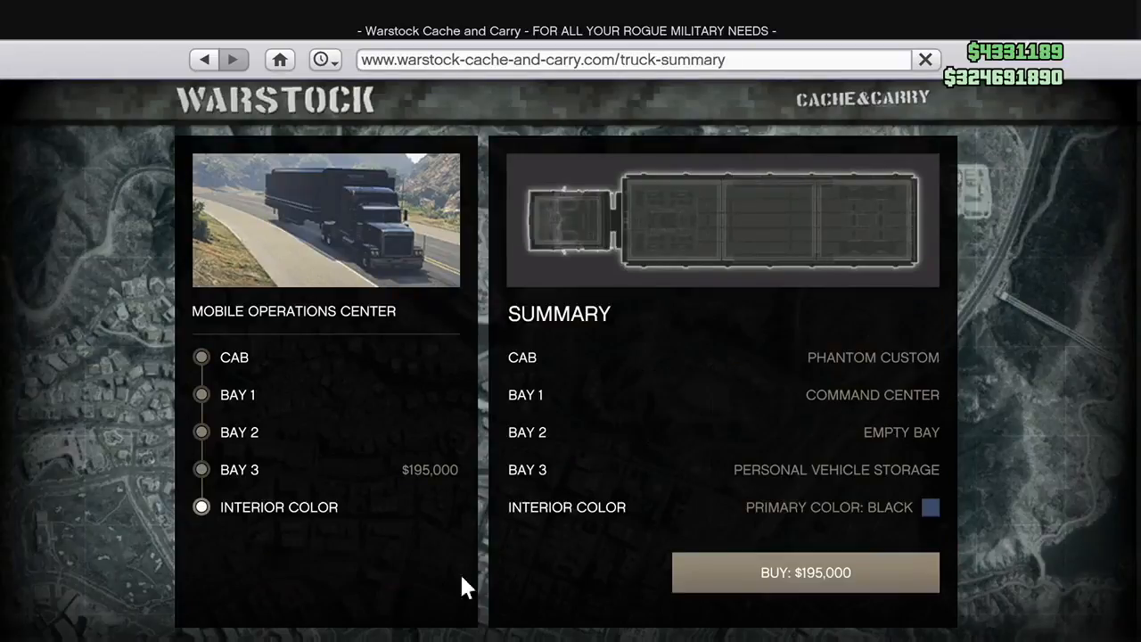
click(806, 572)
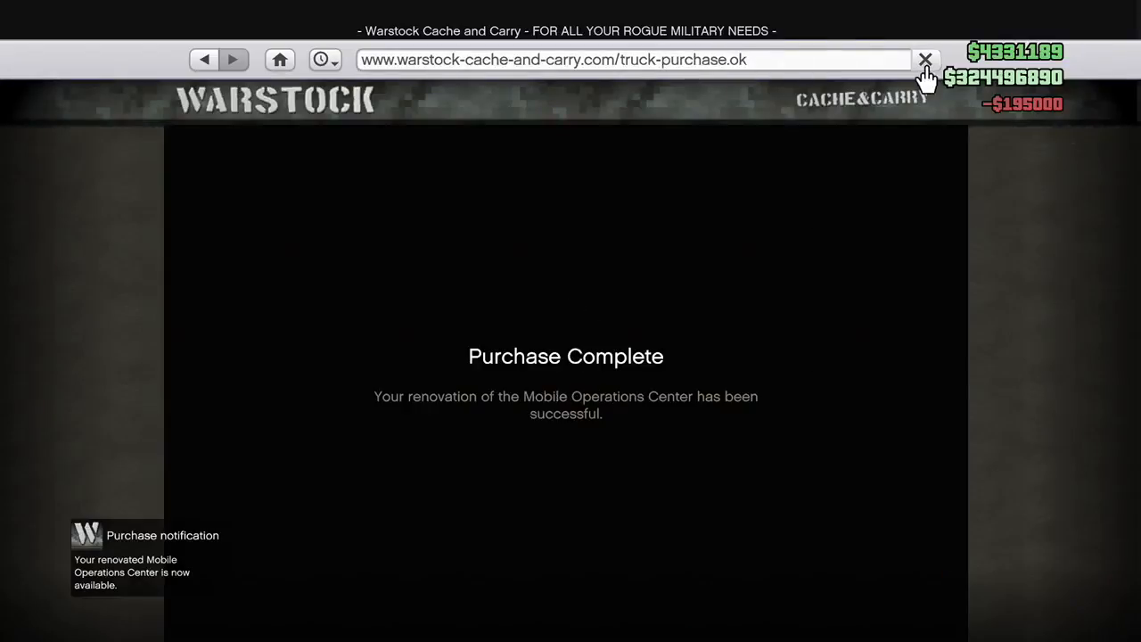
click(926, 60)
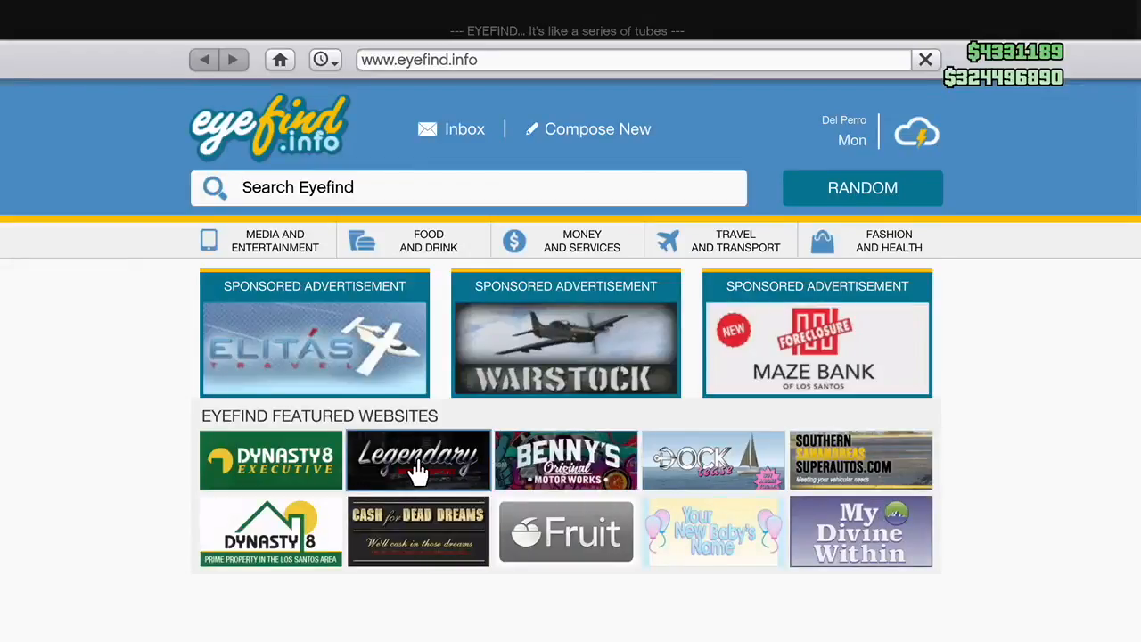
Buy the $955,000 Weapon & Vehicle Workshop for bays 2 and 3 on Warstock, accepting the bay 3 warning
click(565, 348)
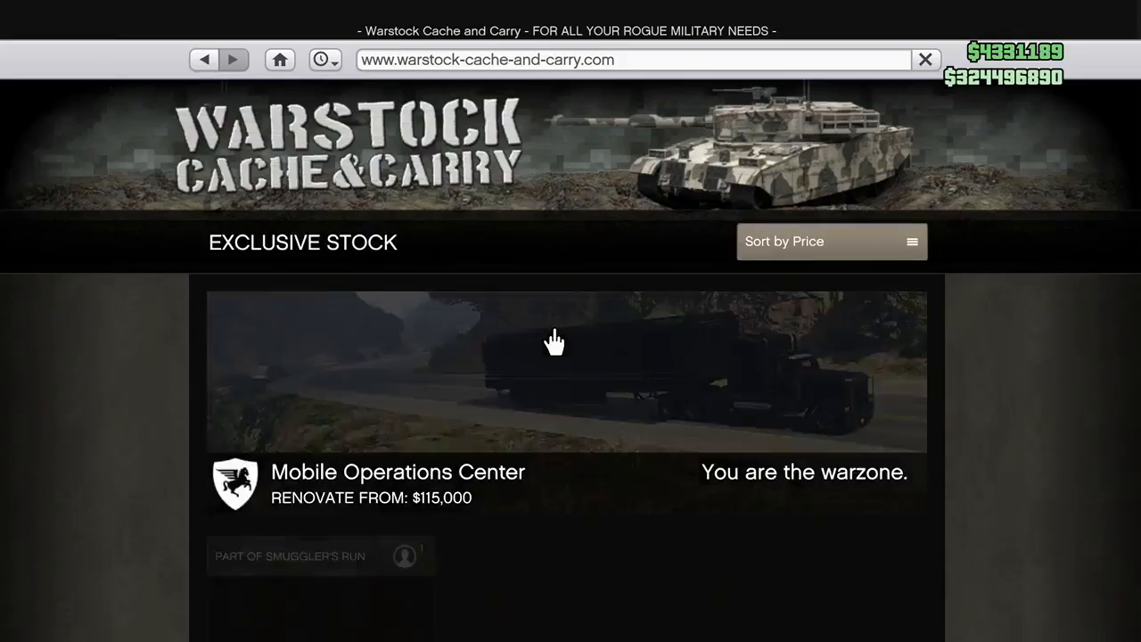
click(567, 369)
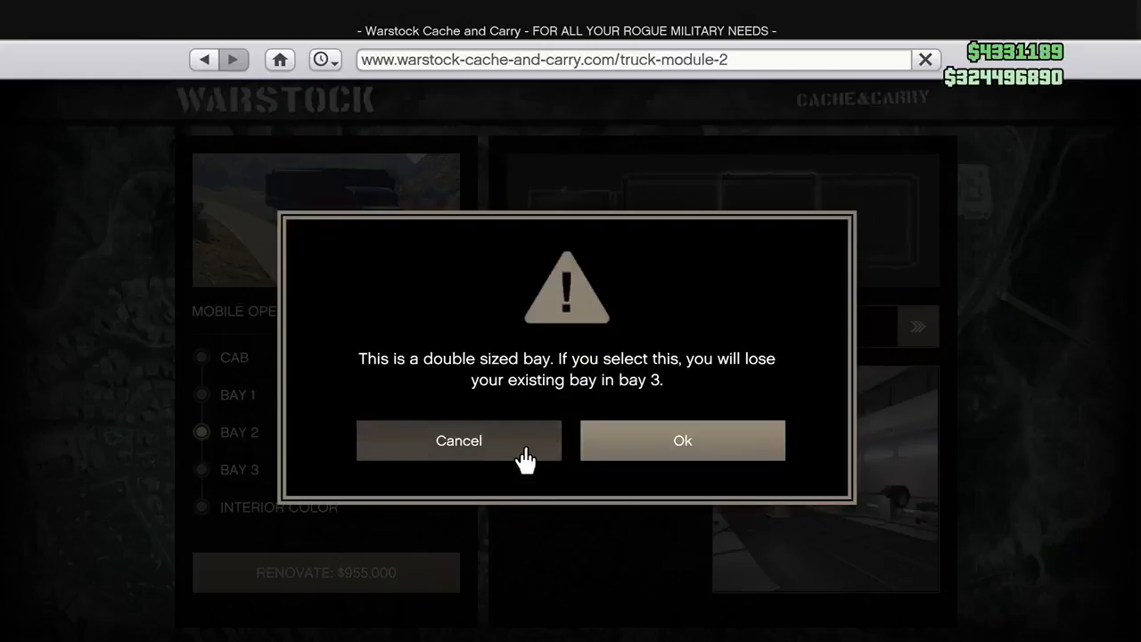
click(681, 440)
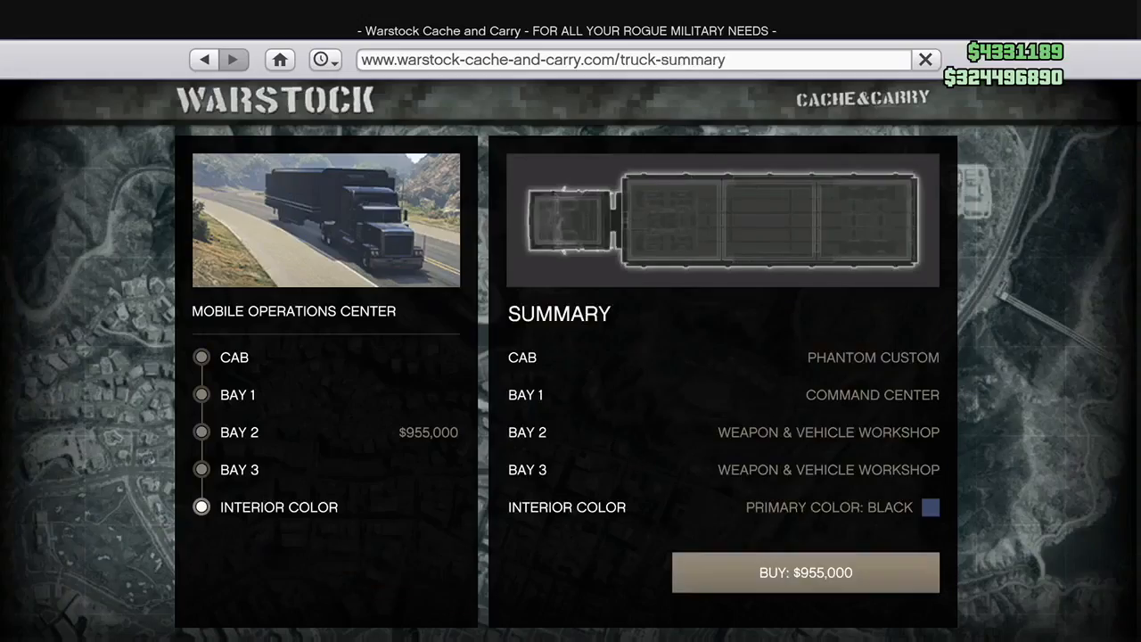
click(804, 573)
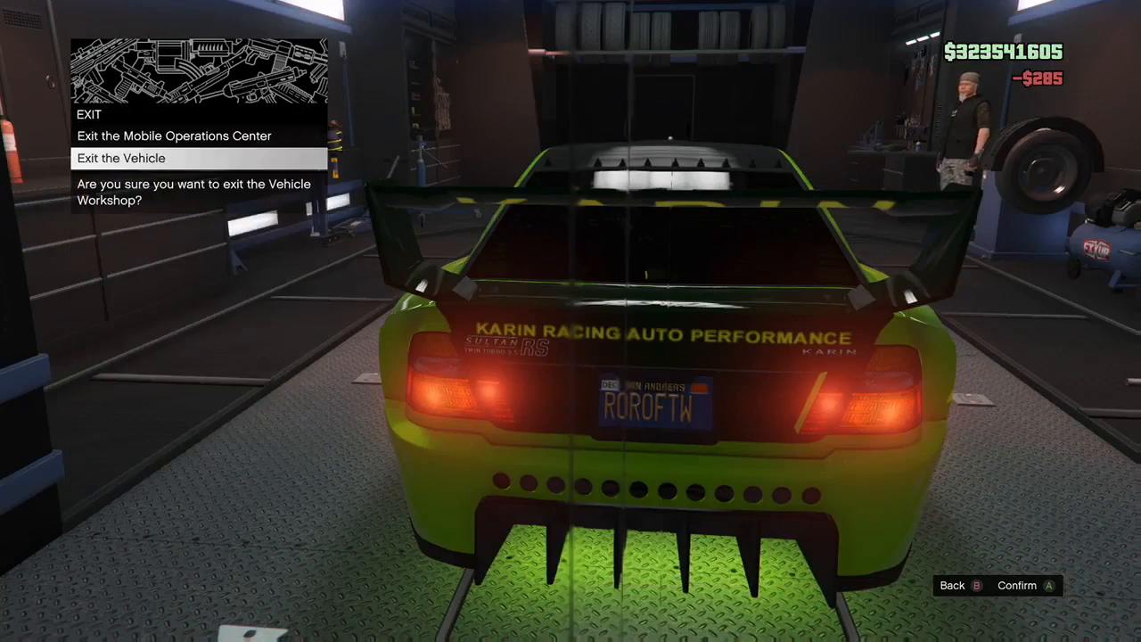
Confirm exiting the vehicle workshop to stand on foot beside the truck
click(1025, 585)
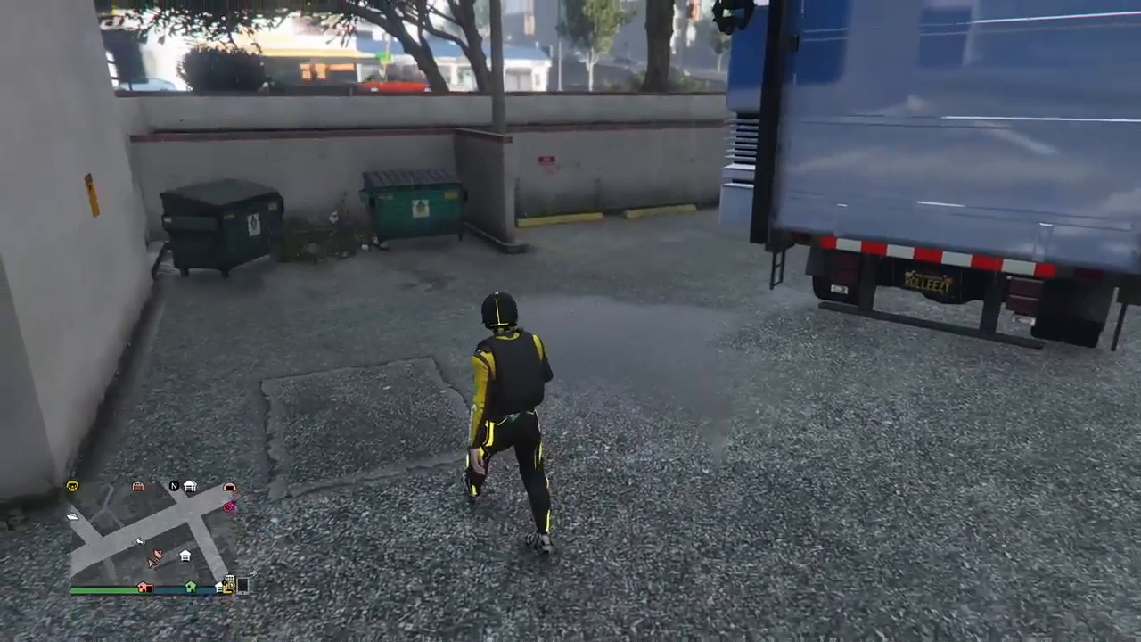
Bring up the Interaction Menu and enter the MC President submenu
key(m)
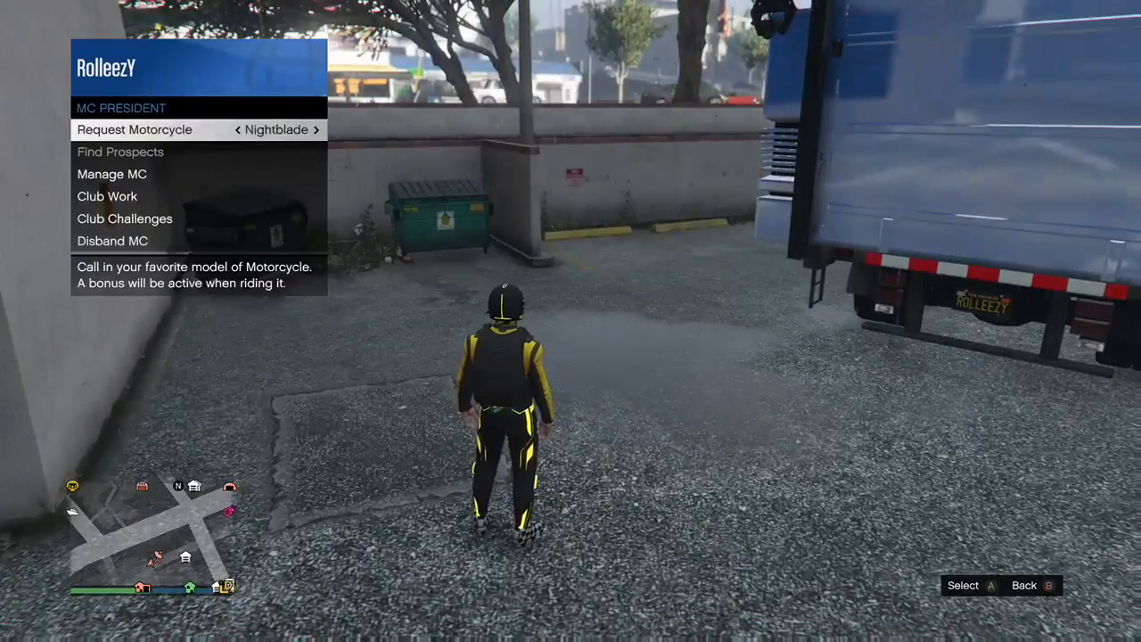
click(316, 128)
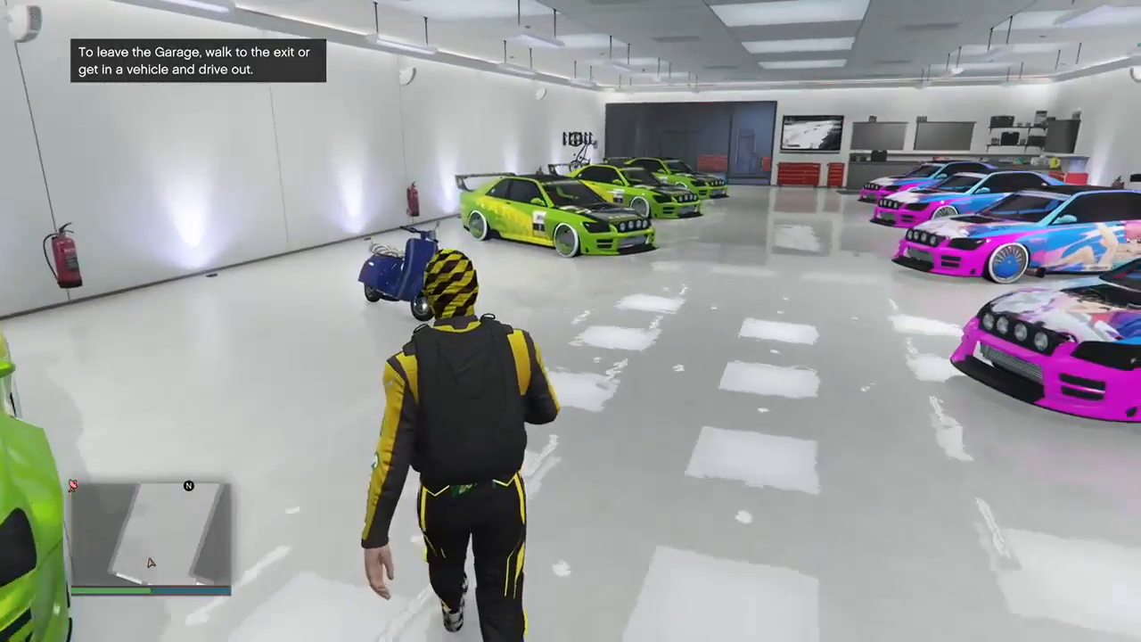
key(w)
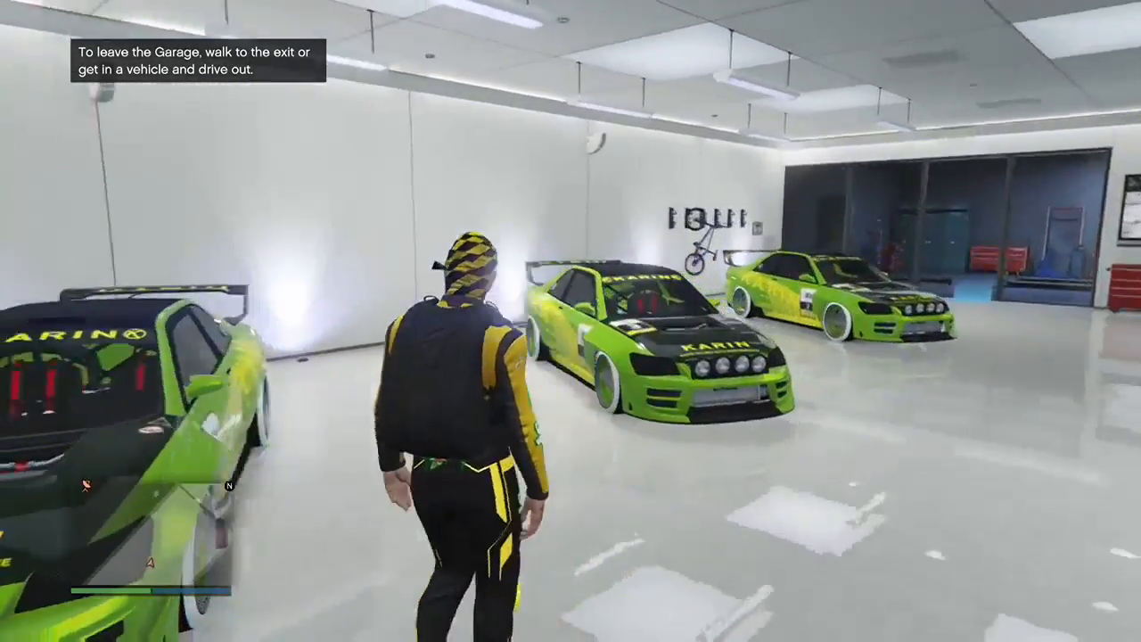
key(w)
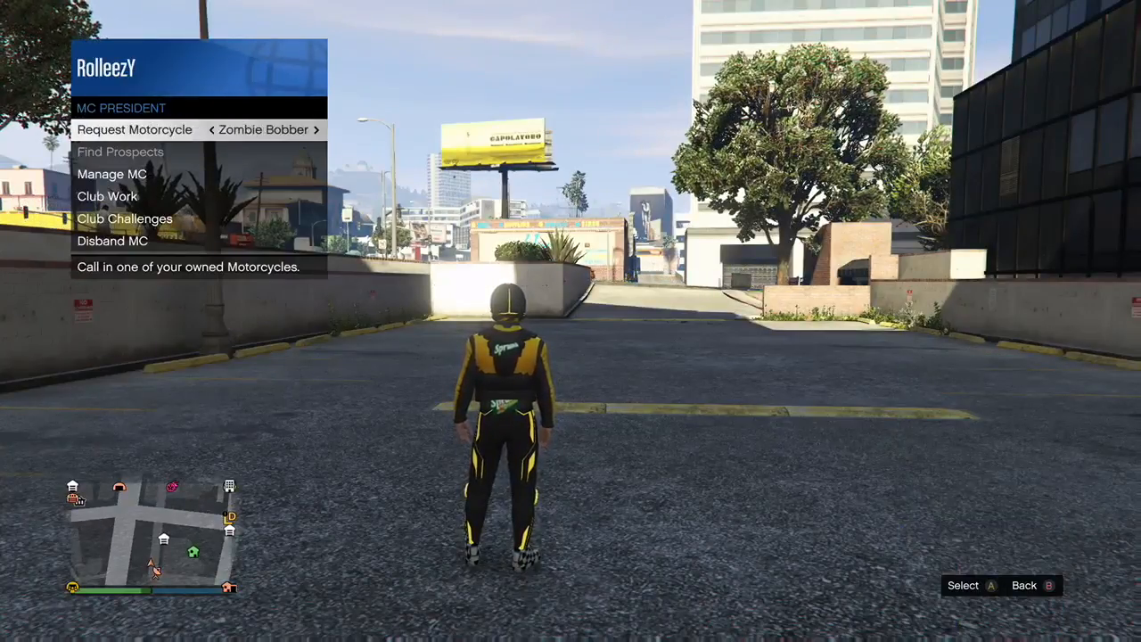
Request the Zombie Bobber motorcycle, ride over and enter the Mobile Operations Center trailer
click(315, 128)
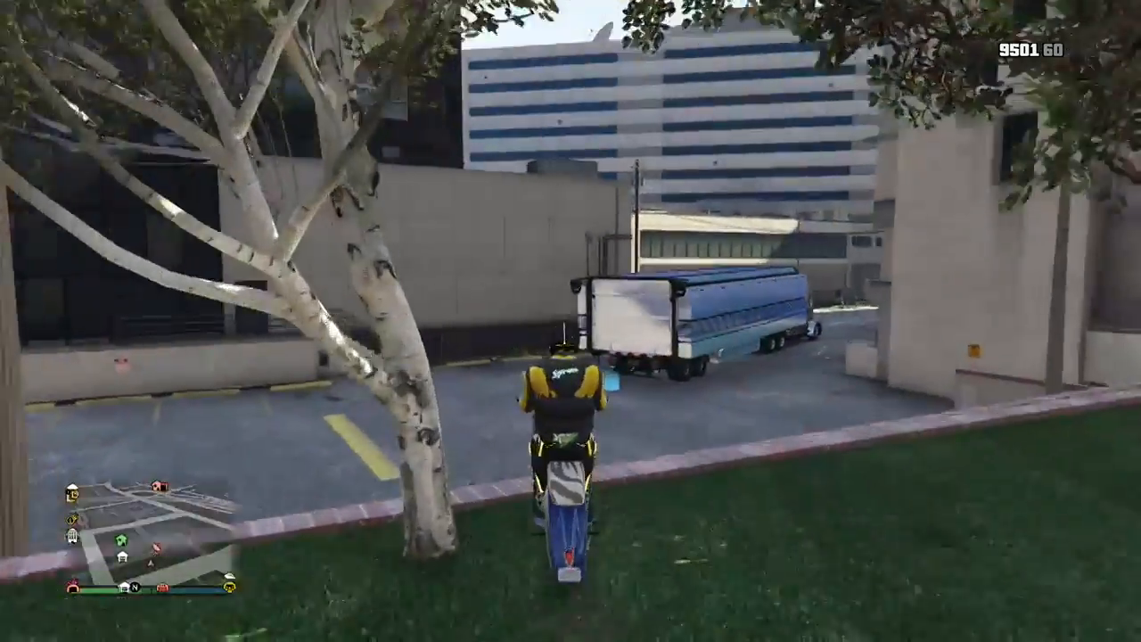
key(w)
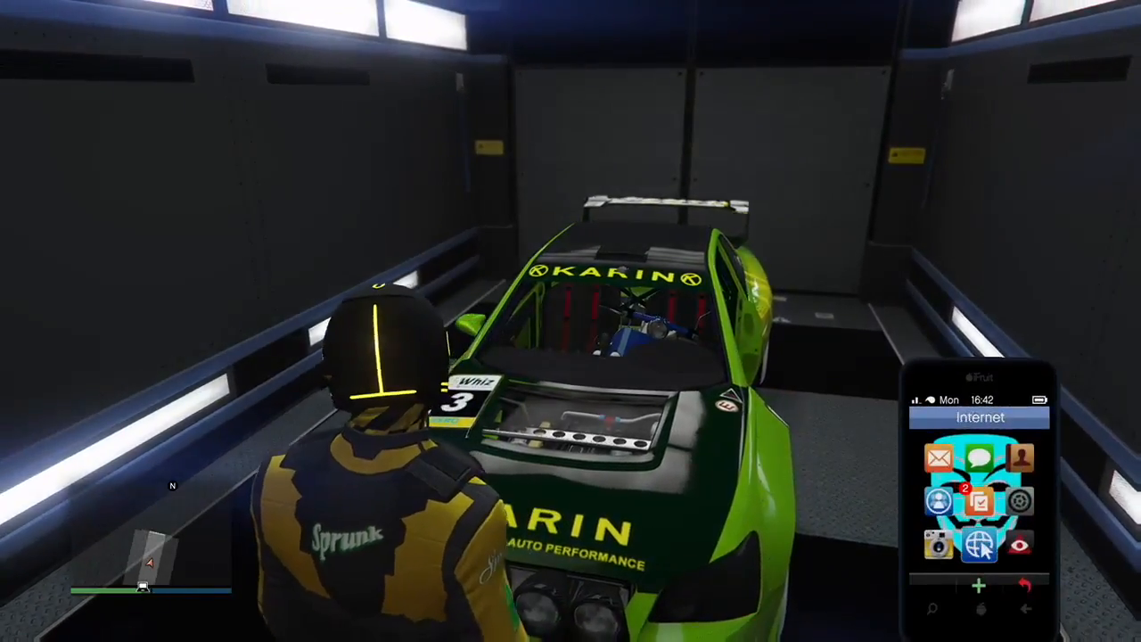
Order the free Annis Elegy RH8 from Legendary Motorsport via the phone browser, sorted by price
click(979, 545)
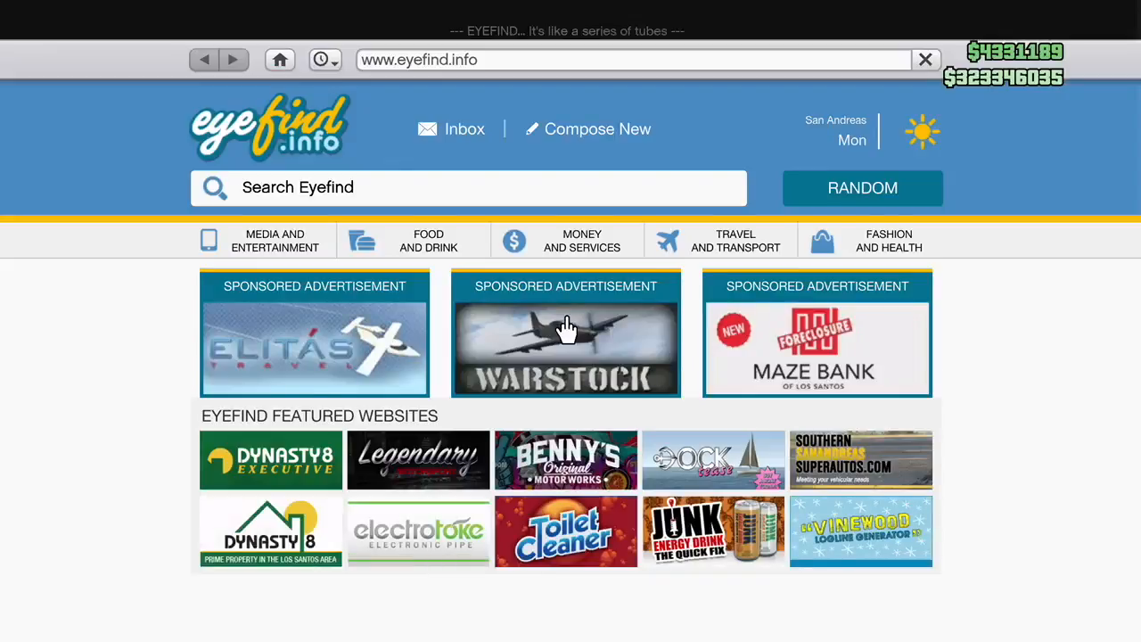
click(417, 460)
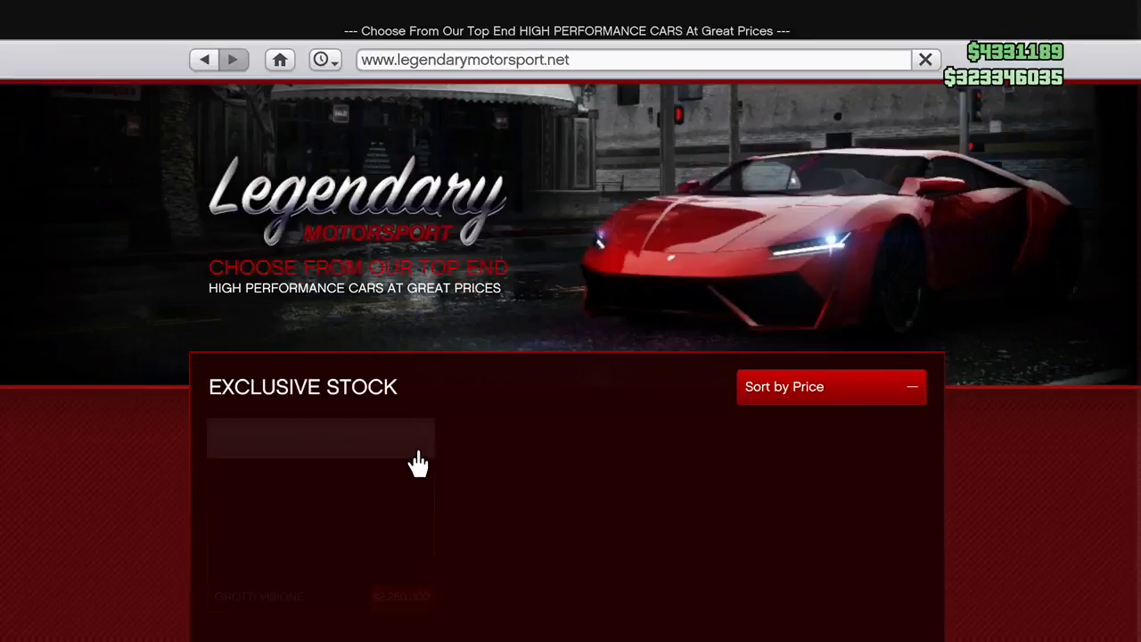
click(830, 385)
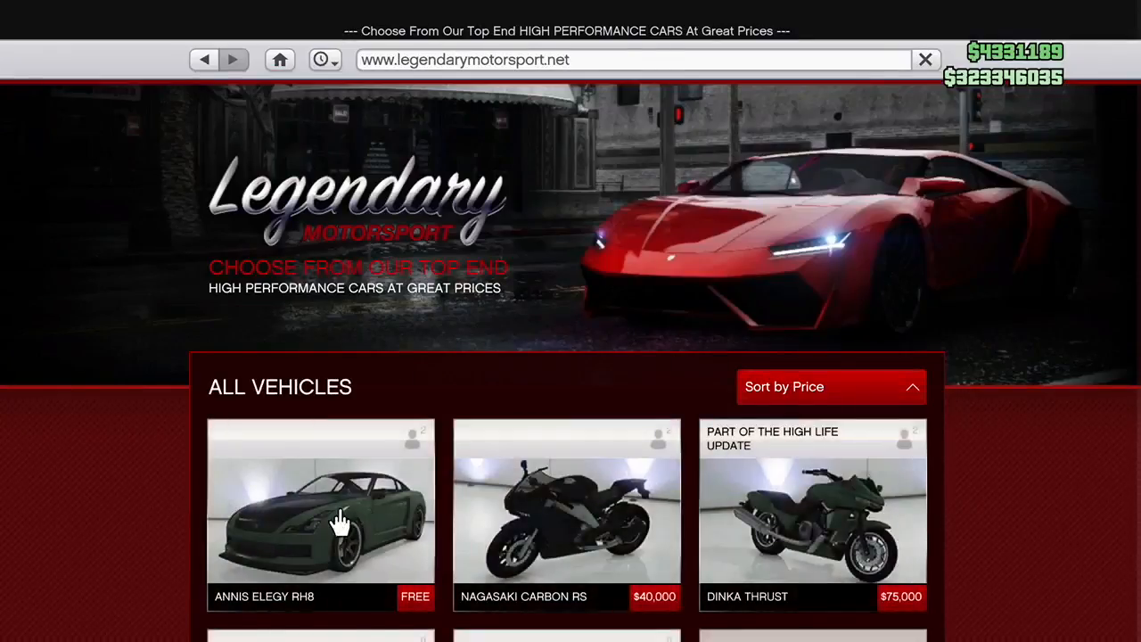
click(321, 503)
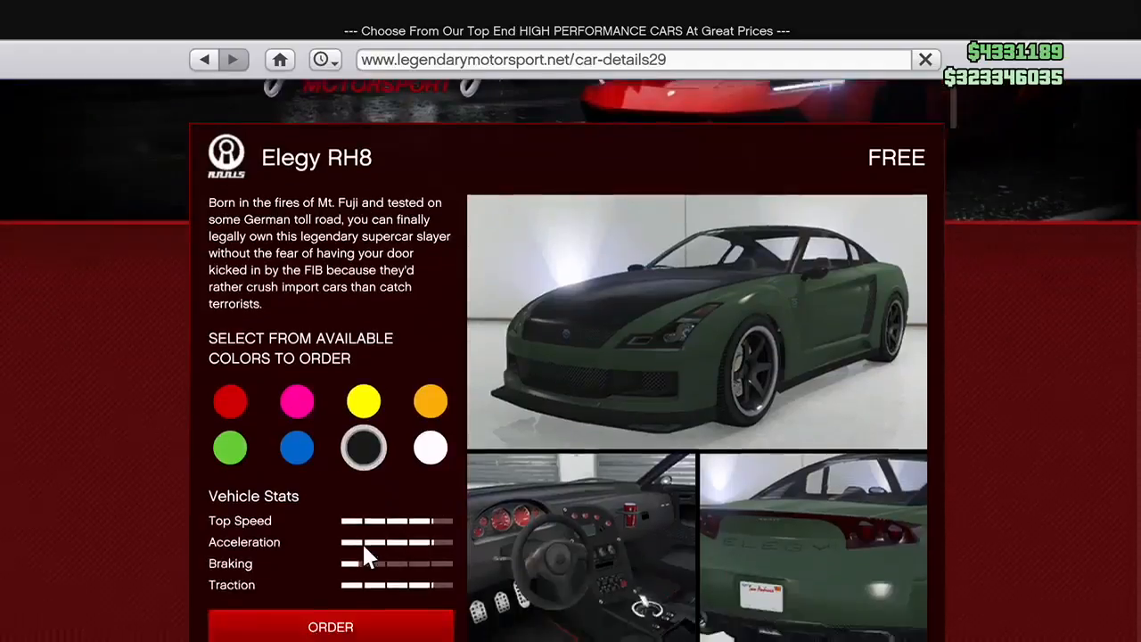
click(331, 627)
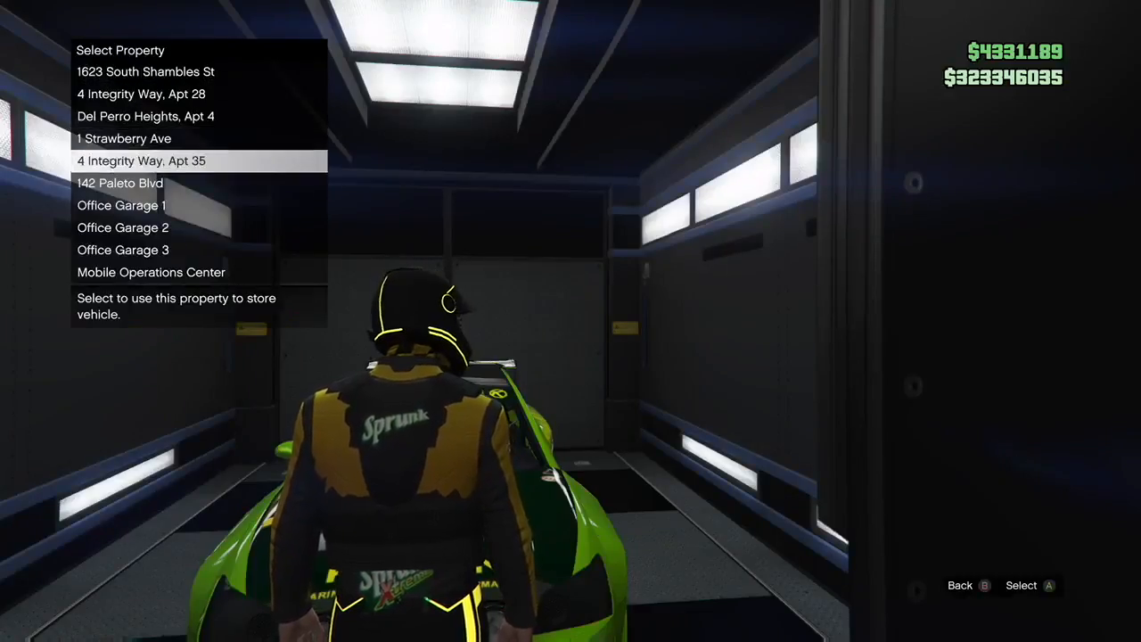